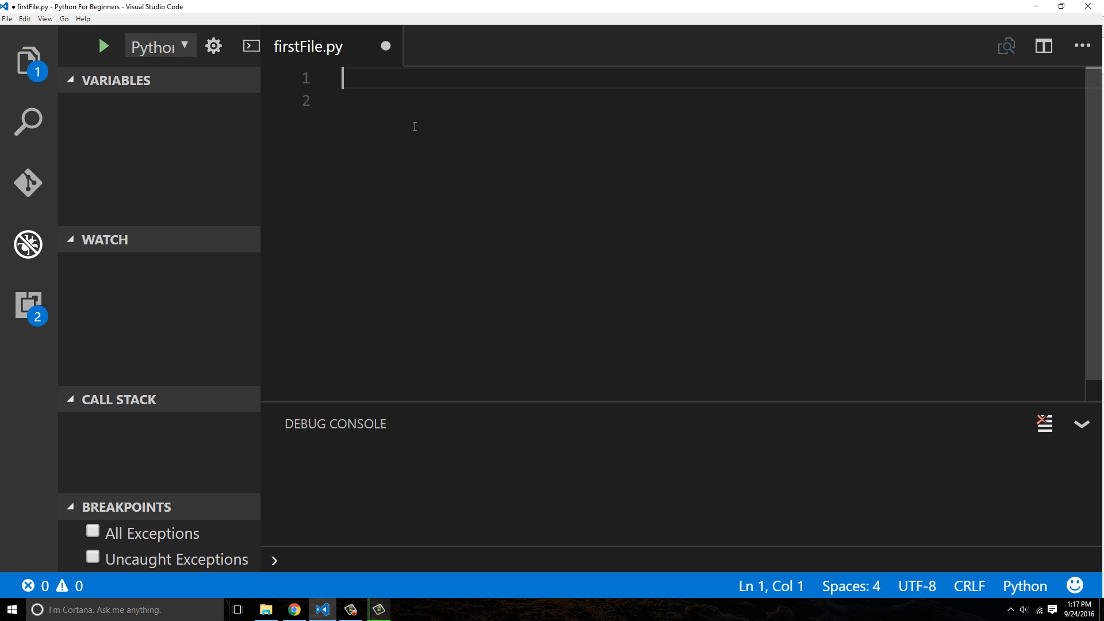
Write my_list = [1, 2, 3, 4, 5, 6, 7, 8, 9, 10] and move to a new line
{"action": "type", "text": "my_list"}
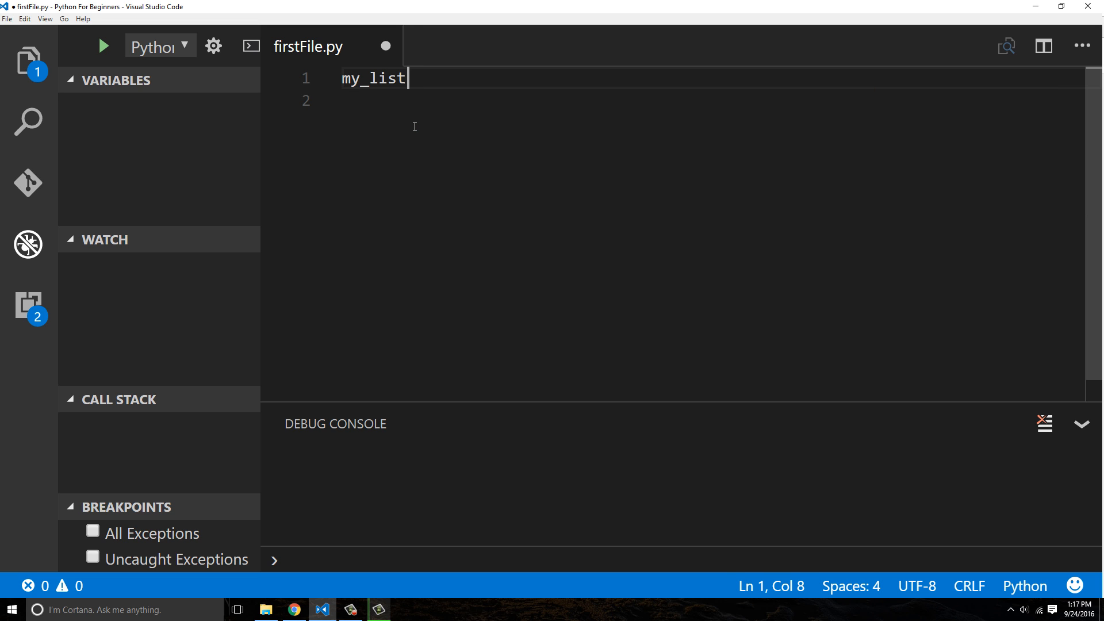
{"action": "type", "text": "= [1, 2, 3, 4,"}
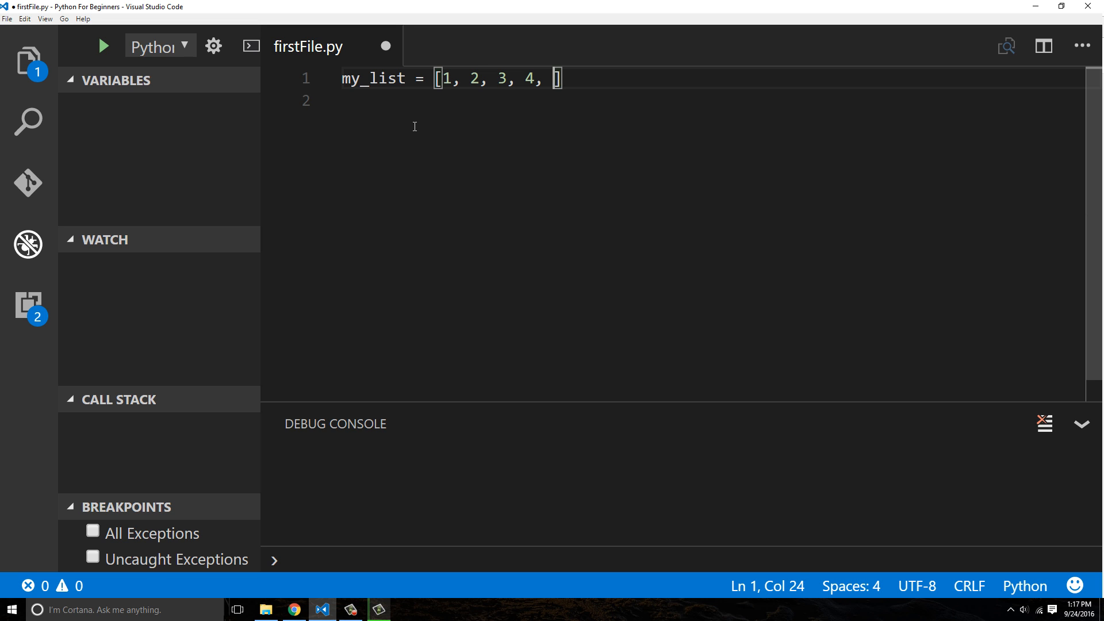
{"action": "type", "text": "5, 6, 7, 8"}
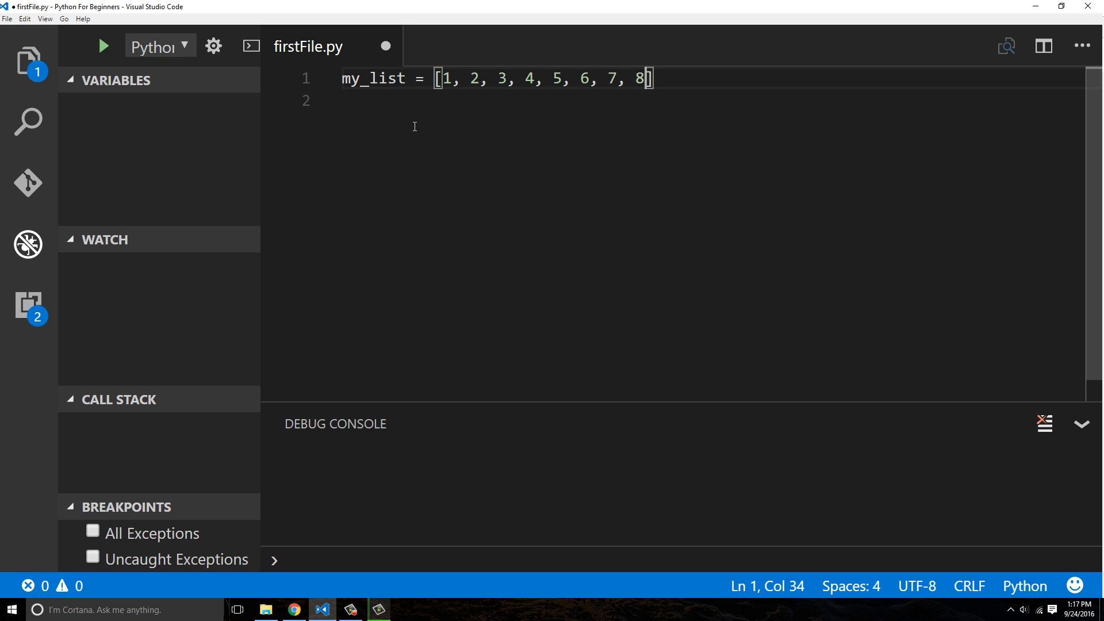
{"action": "type", "text": ", 9 ,"}
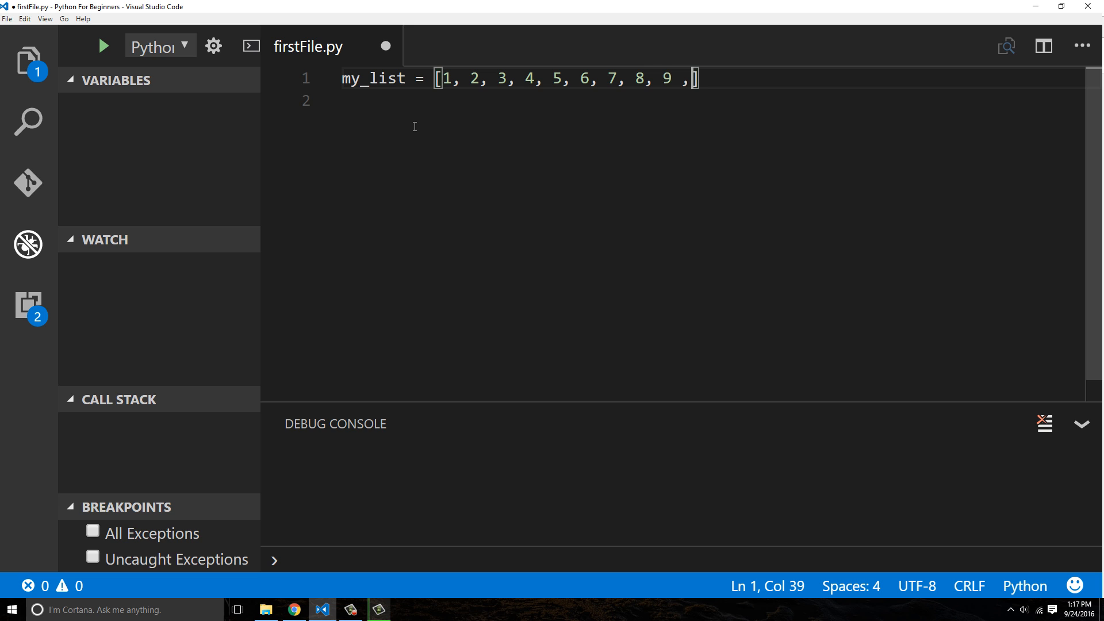
{"action": "type", "text": "10]"}
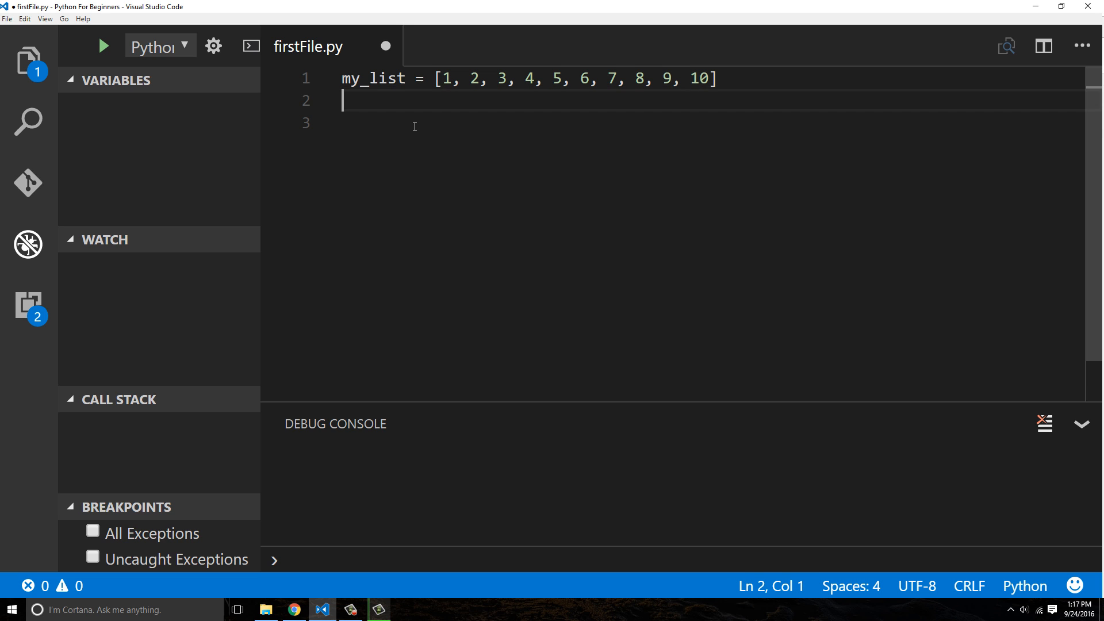
{"action": "key", "text": "Enter"}
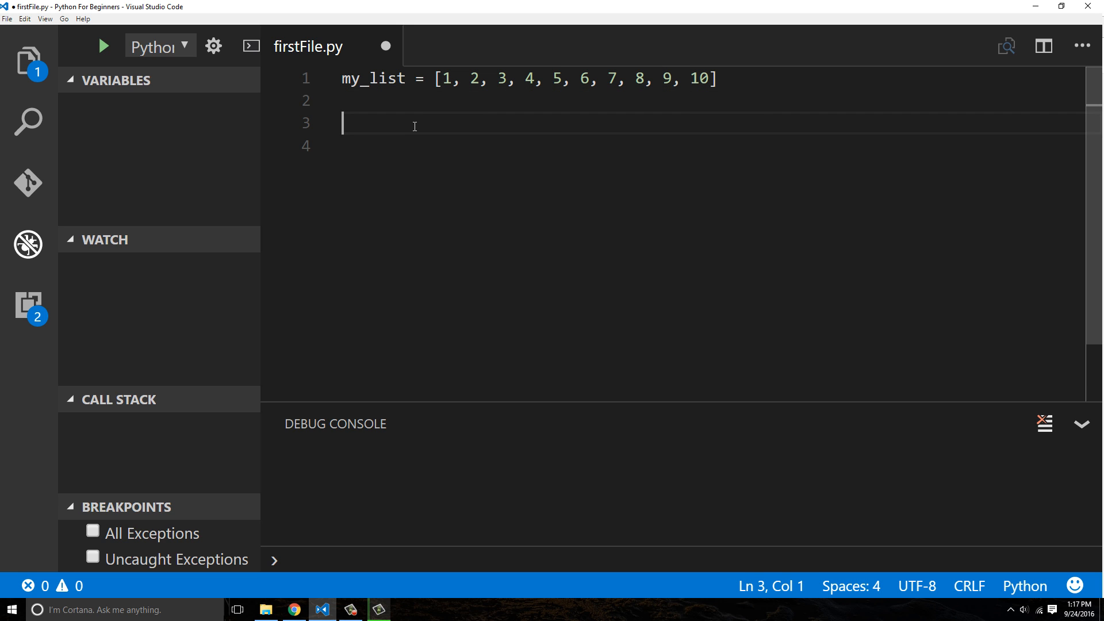
Write the loop header for x in range(1, 5): below the list
{"action": "type", "text": "for x"}
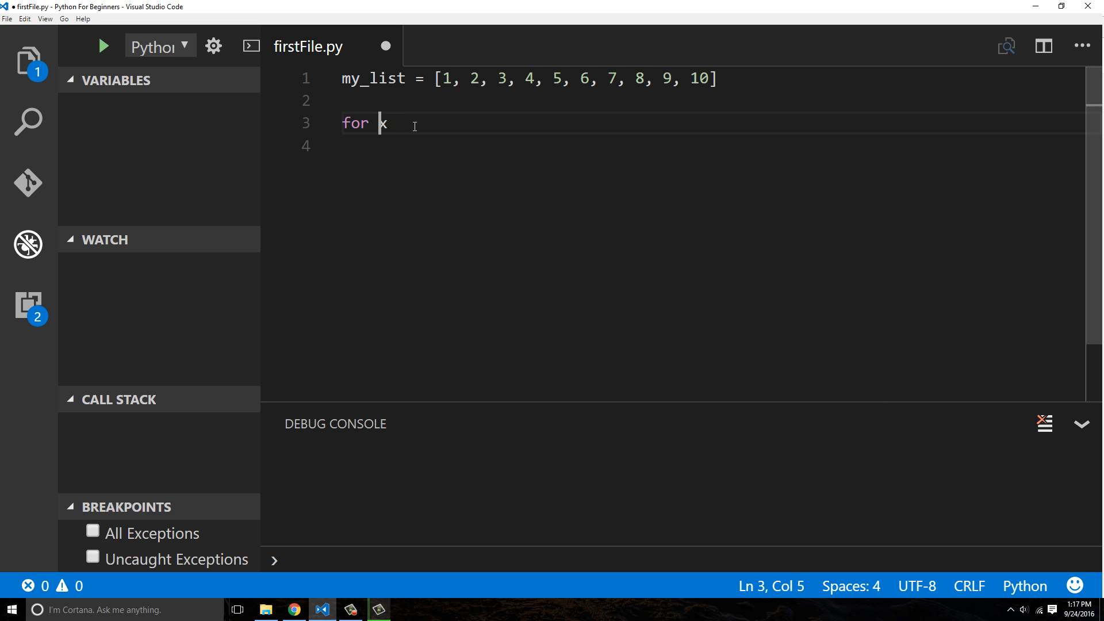
{"action": "type", "text": "x"}
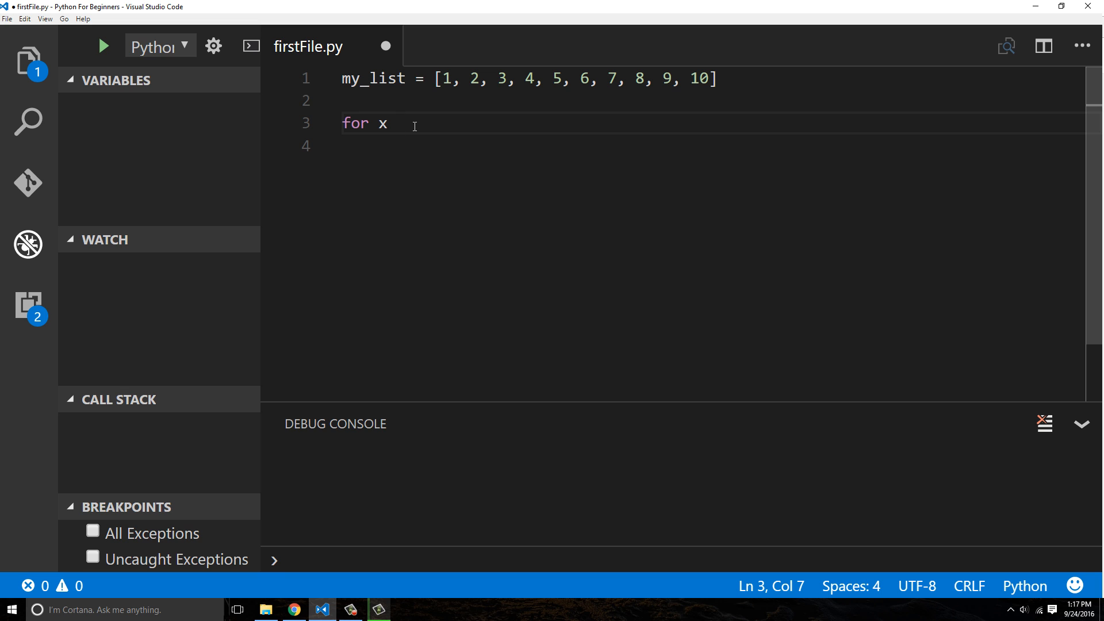
{"action": "type", "text": "in r"}
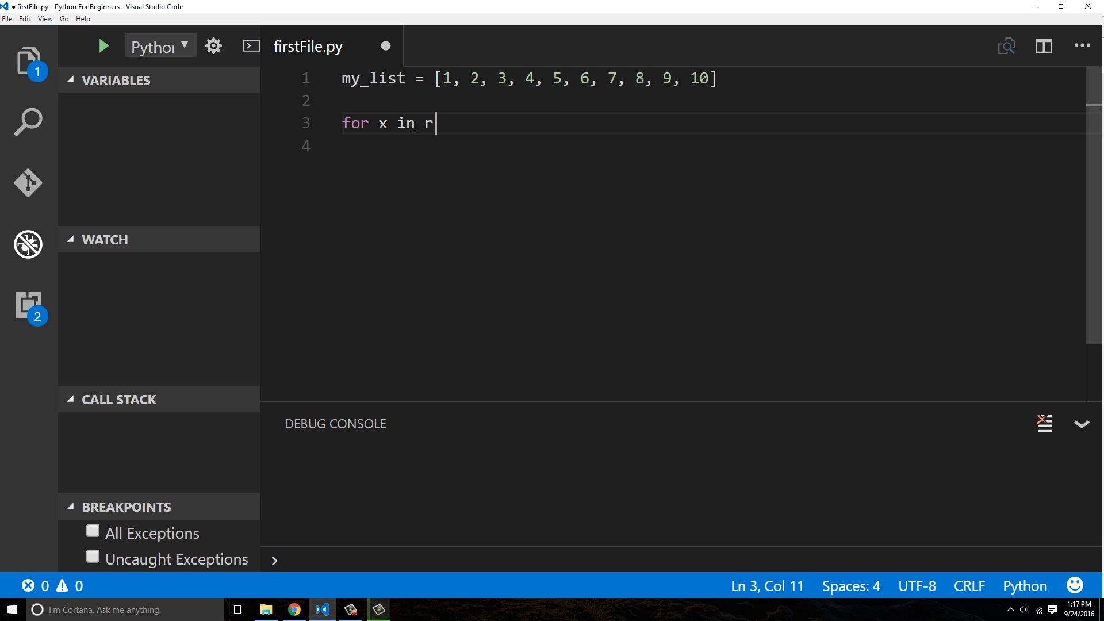
{"action": "type", "text": "ange(1,"}
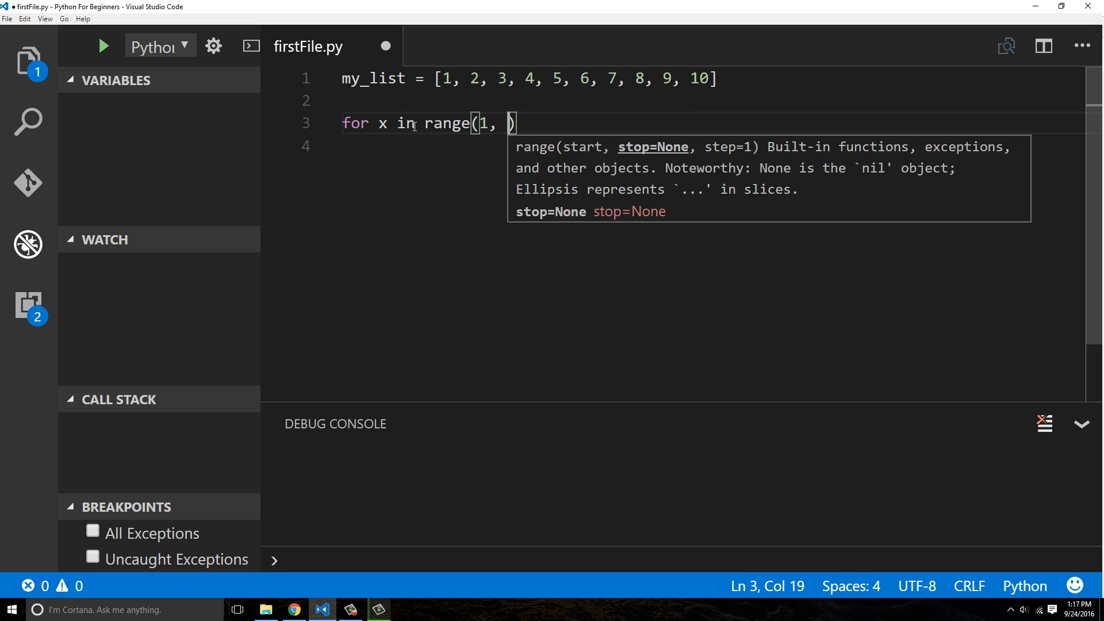
{"action": "type", "text": "5"}
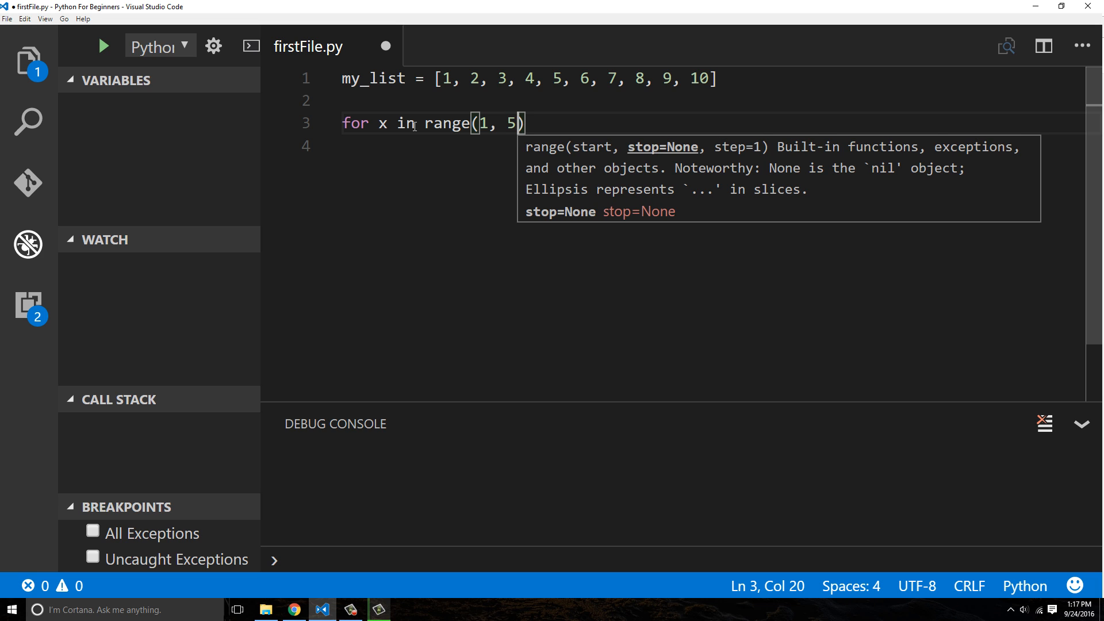
{"action": "type", "text": ":"}
{"action": "key", "text": "Enter"}
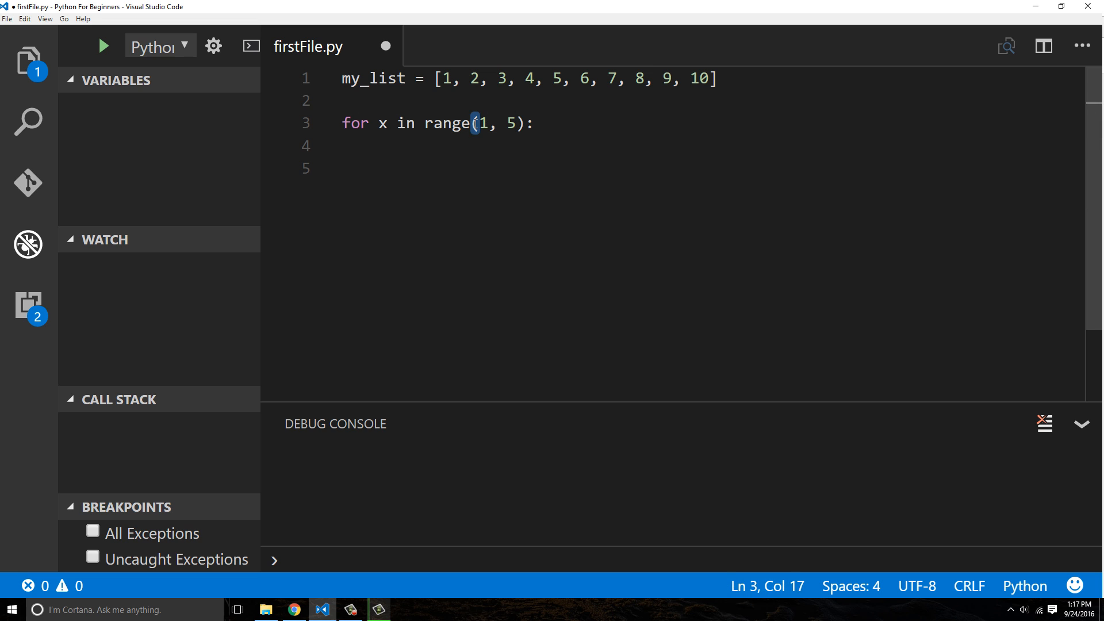
Point out the first number and the 4 in my_list while explaining the range
{"action": "left_click", "coordinate": [449, 78]}
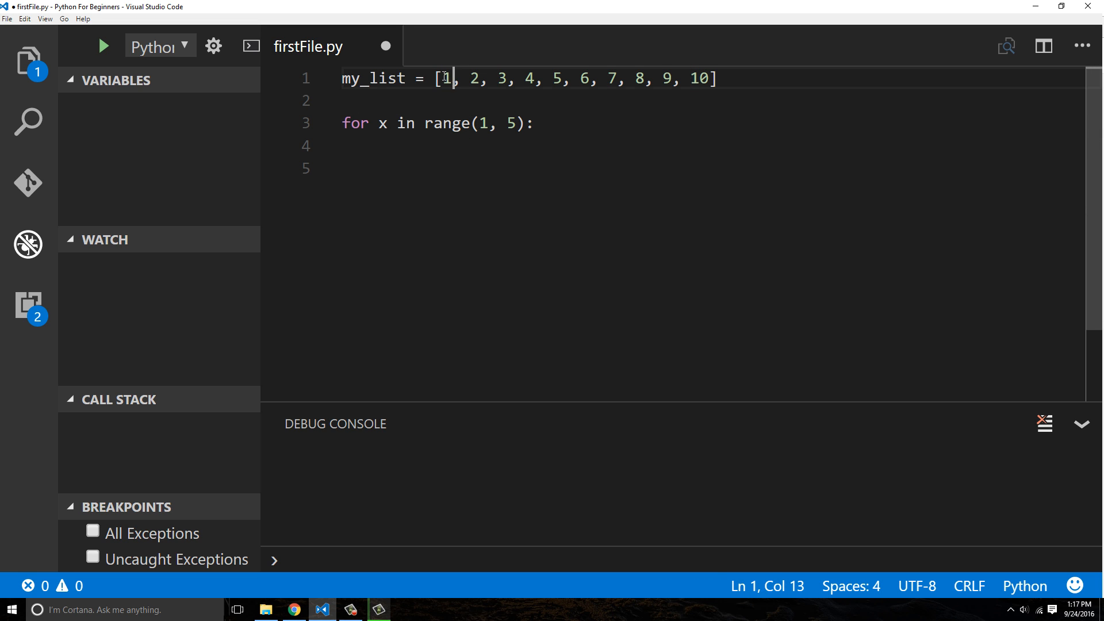
{"action": "double_click", "coordinate": [513, 124]}
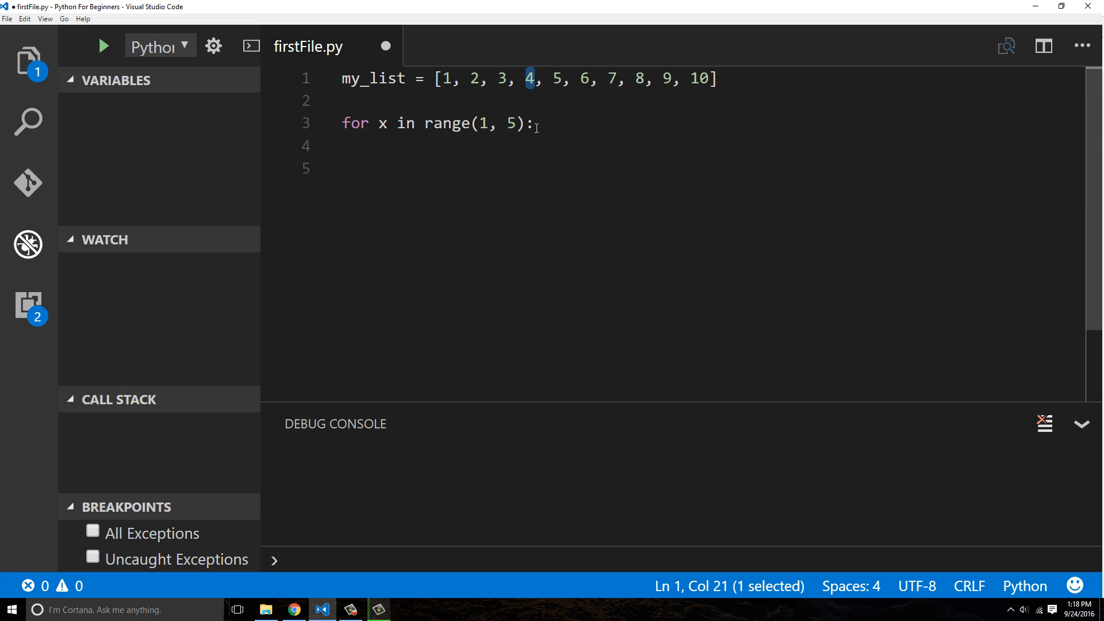
Add print(x) as the loop body and run the script so the console shows 1 to 4
{"action": "type", "text": "print(x"}
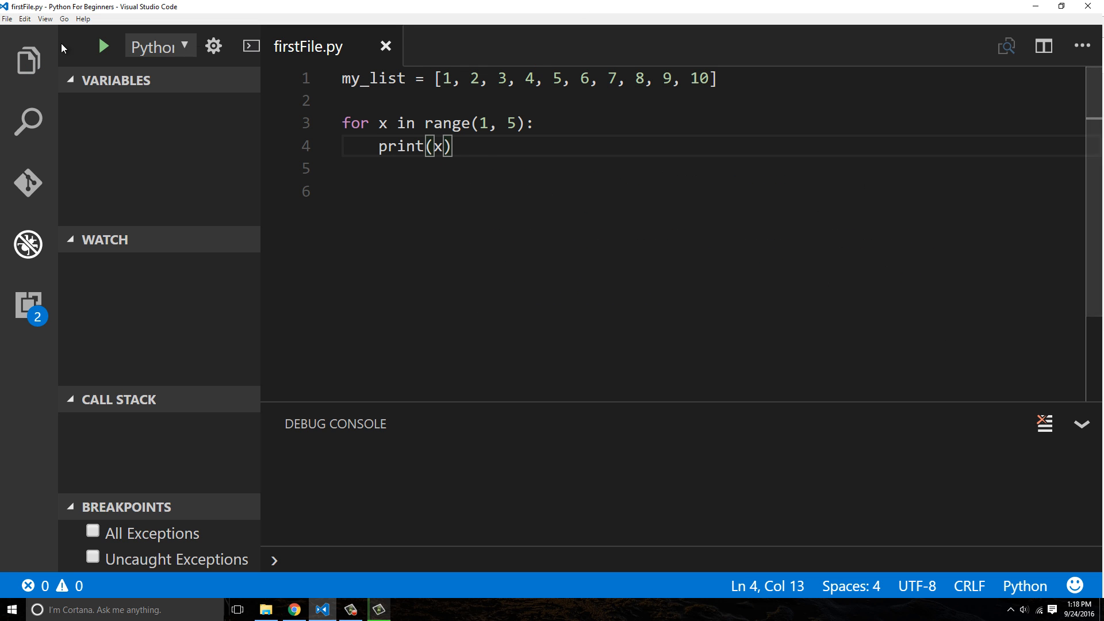
{"action": "left_click", "coordinate": [104, 46]}
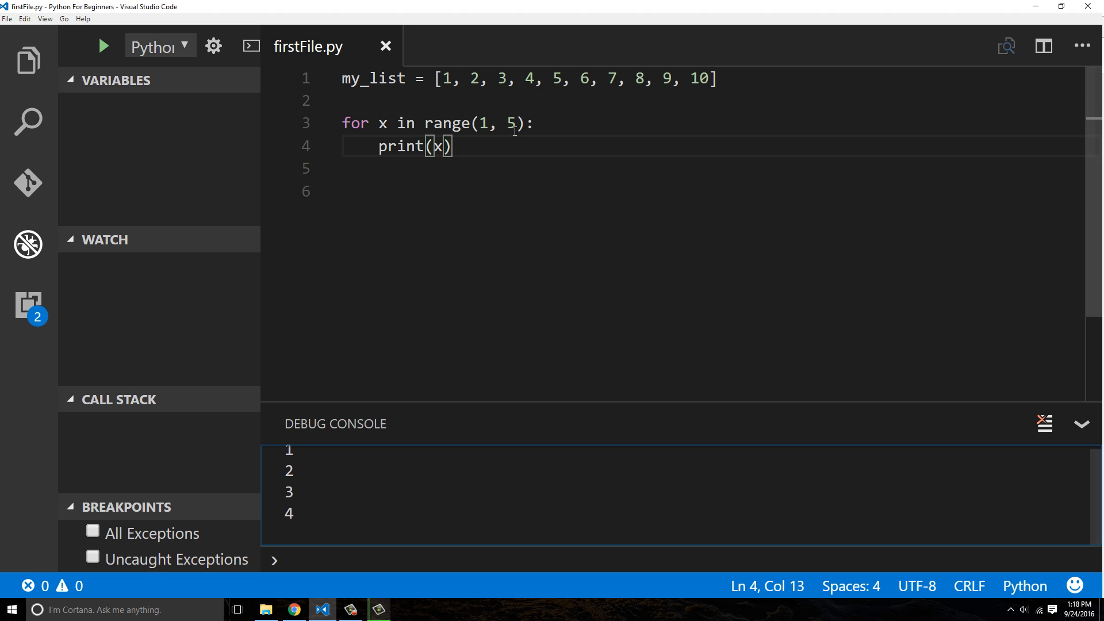
Change range(1, 5) to range(1, 6) and rerun so the console prints 1 to 5
{"action": "type", "text": "6"}
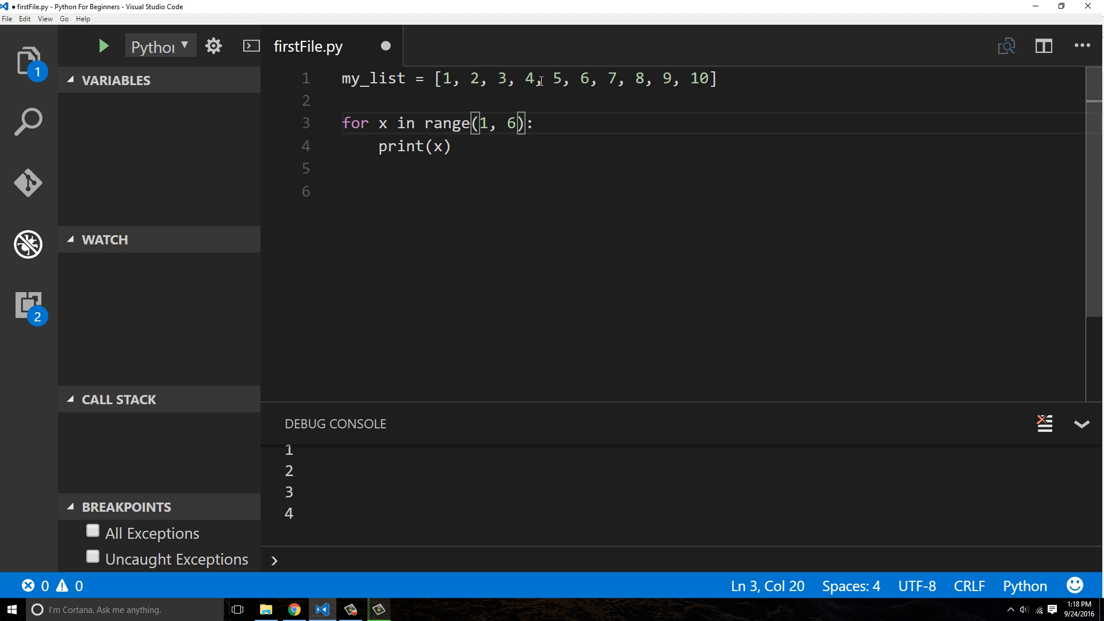
{"action": "mouse_move", "coordinate": [147, 45]}
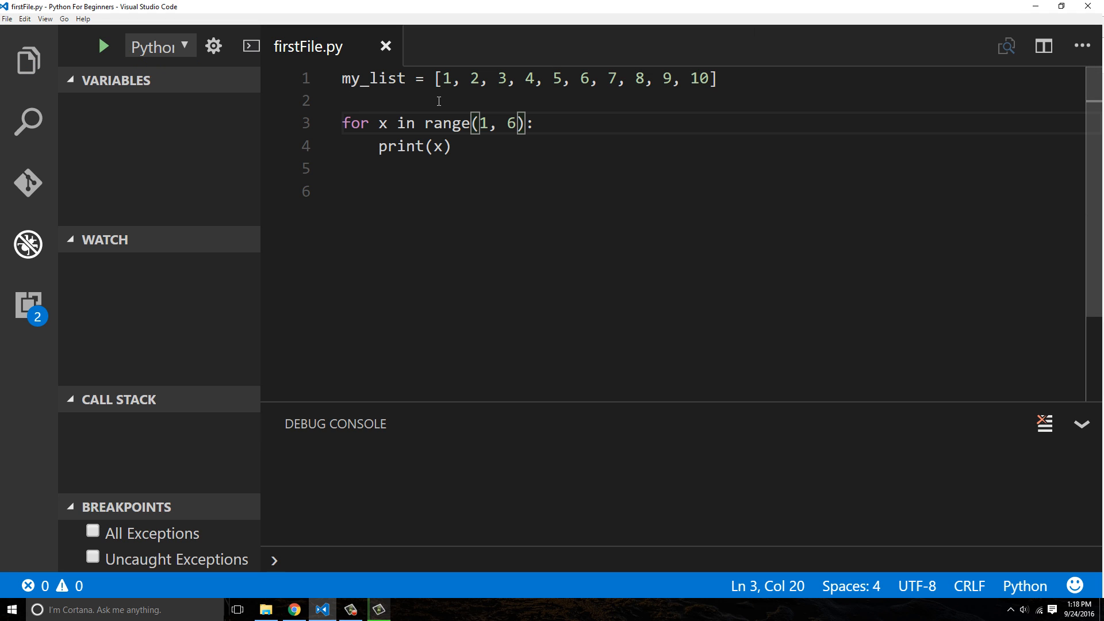
{"action": "left_click", "coordinate": [103, 46]}
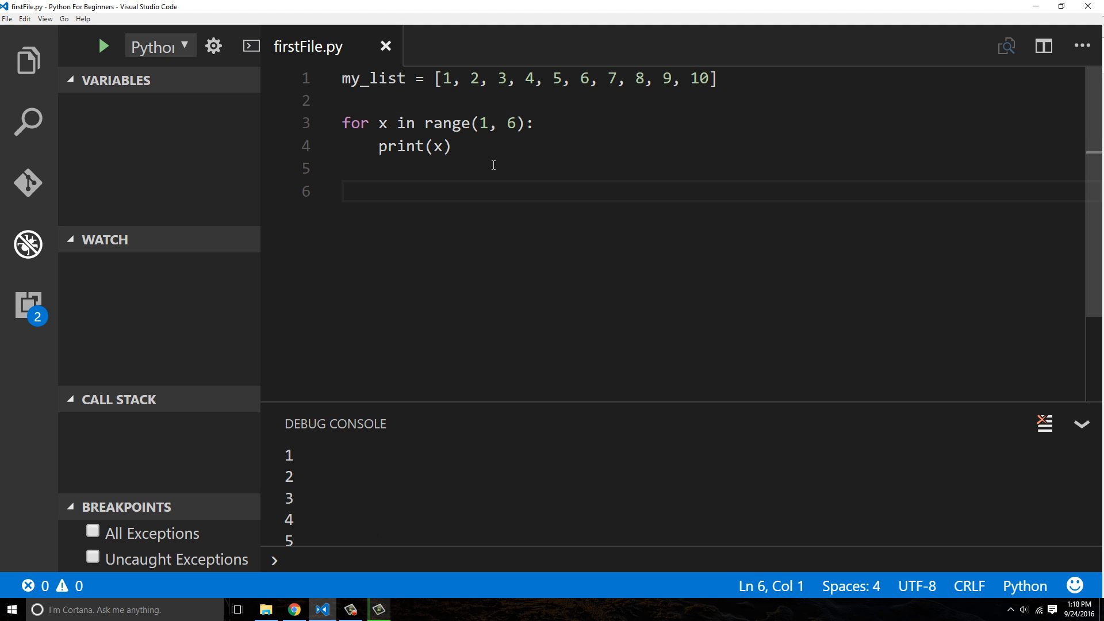
{"action": "mouse_move", "coordinate": [1010, 267]}
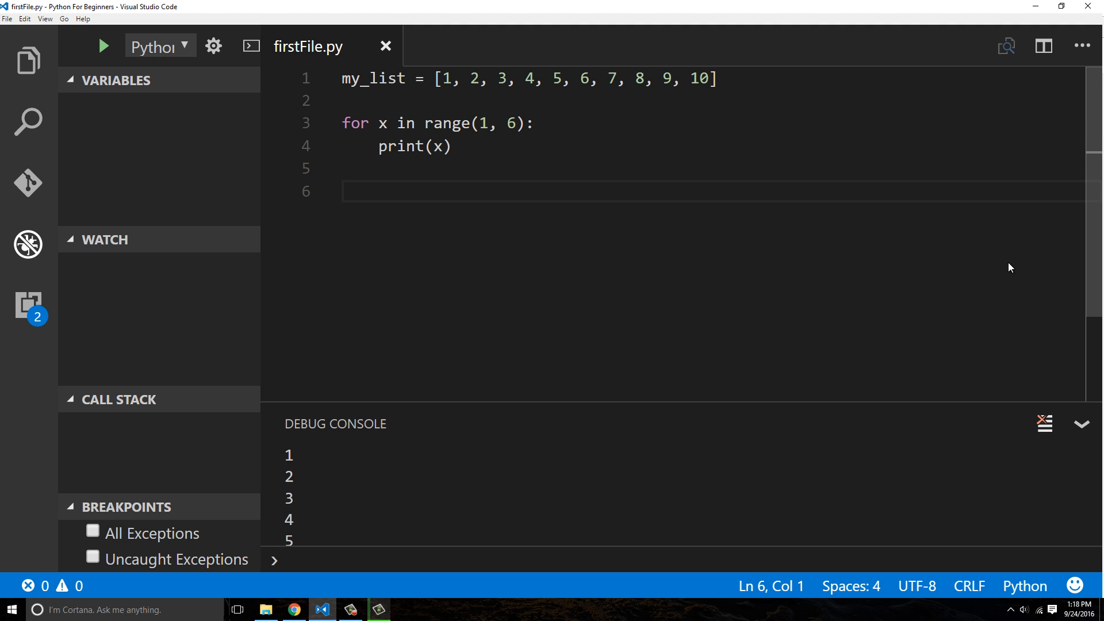
{"action": "mouse_move", "coordinate": [539, 200]}
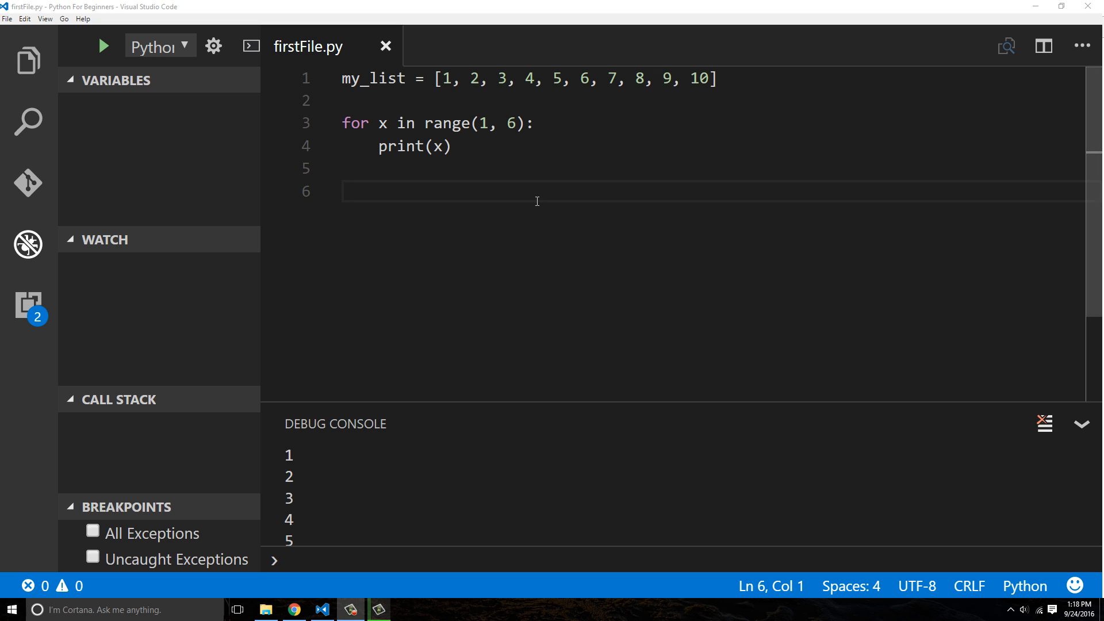
{"action": "type", "text": "x"}
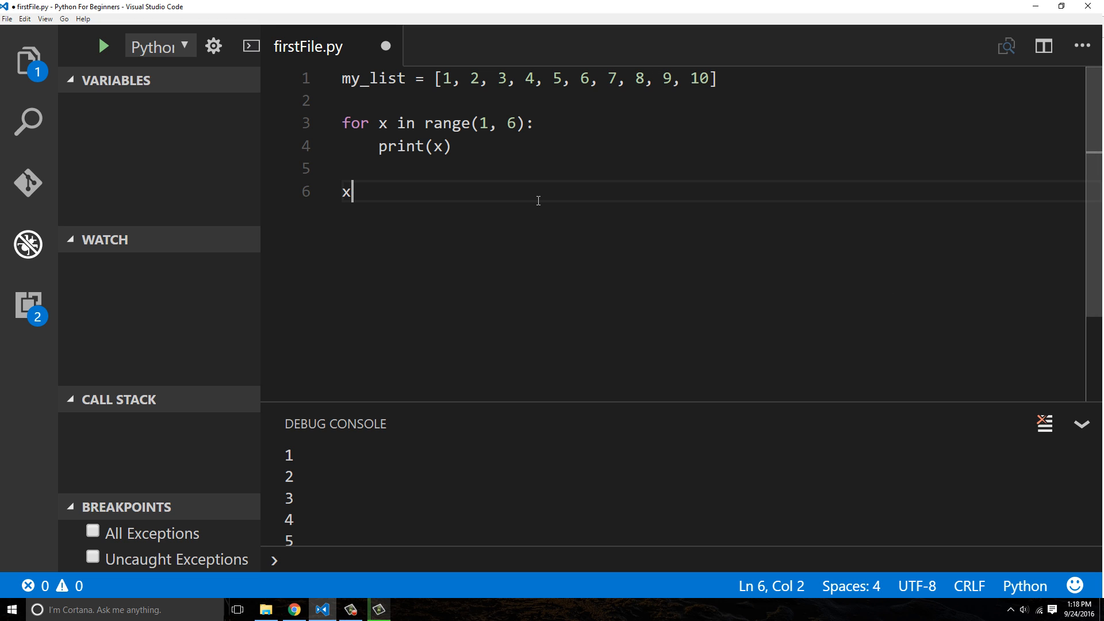
{"action": "type", "text": "range"}
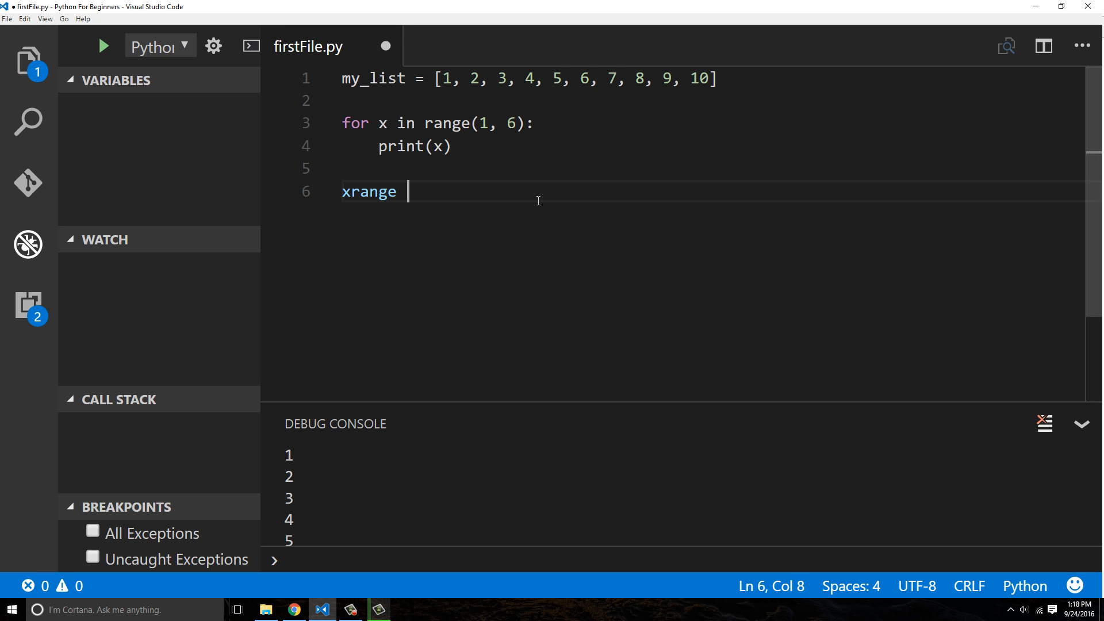
{"action": "mouse_move", "coordinate": [448, 125]}
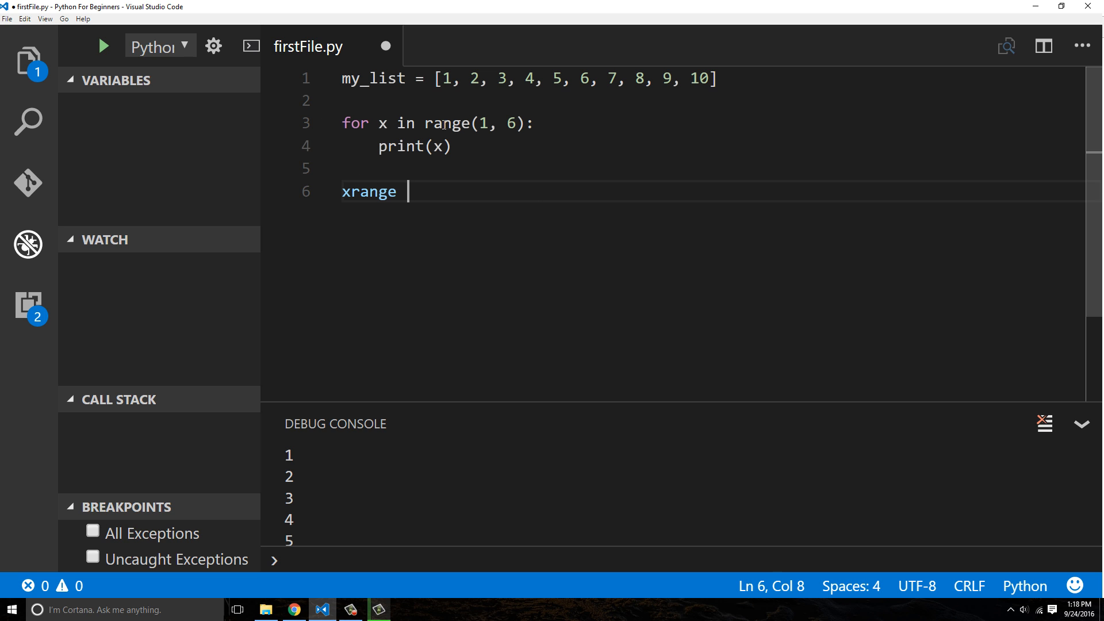
{"action": "double_click", "coordinate": [368, 191]}
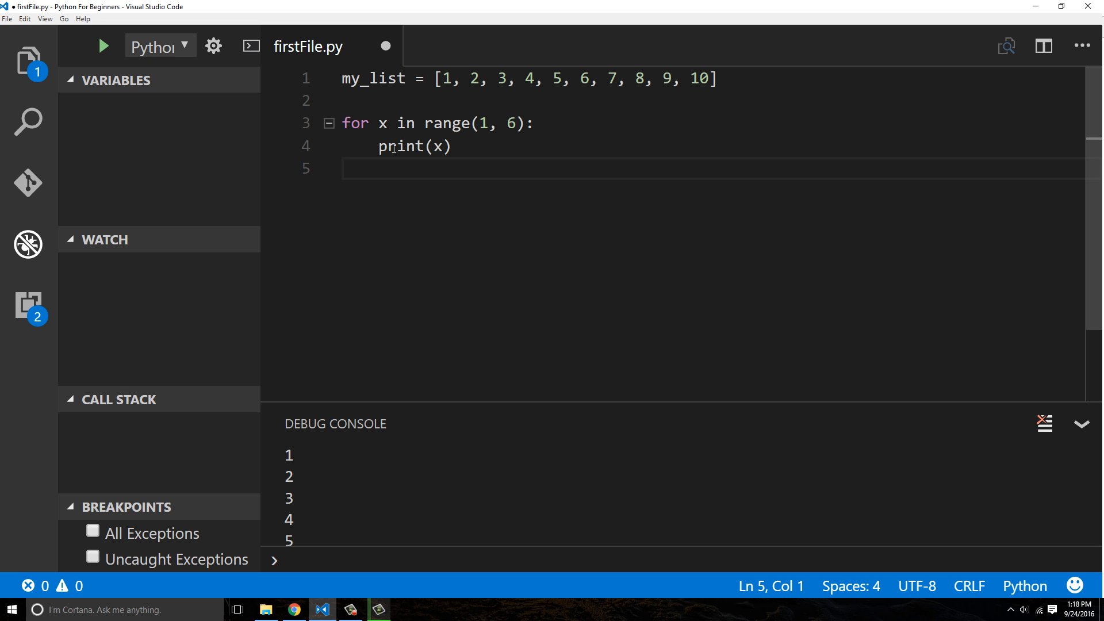
Point out the range call, then settle the cursor at the end of print(x) before saving
{"action": "double_click", "coordinate": [446, 123]}
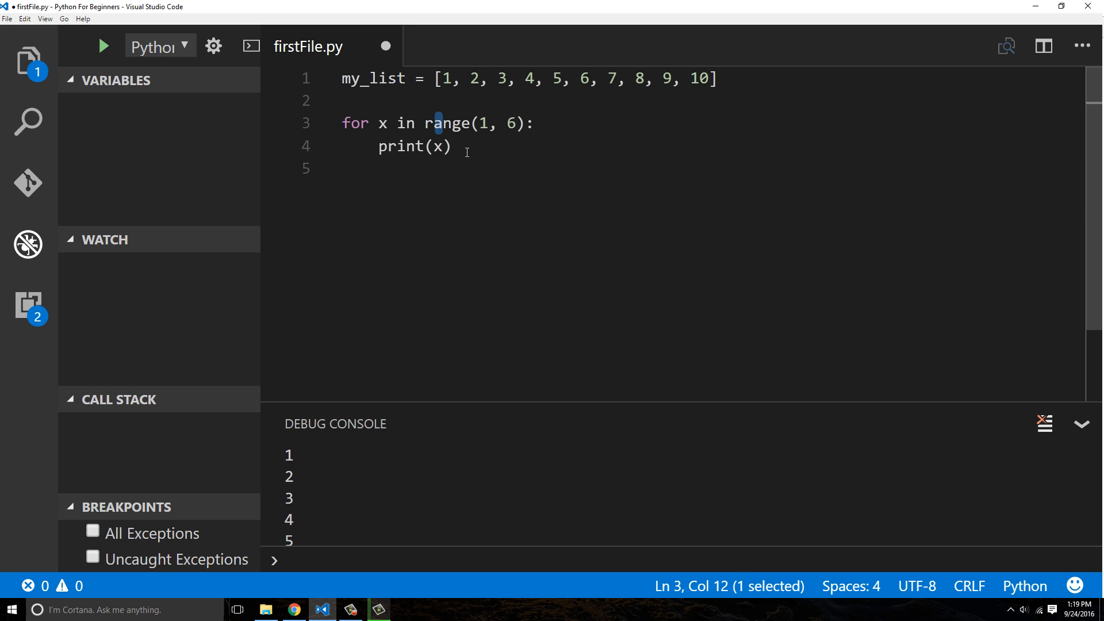
{"action": "left_click", "coordinate": [454, 148]}
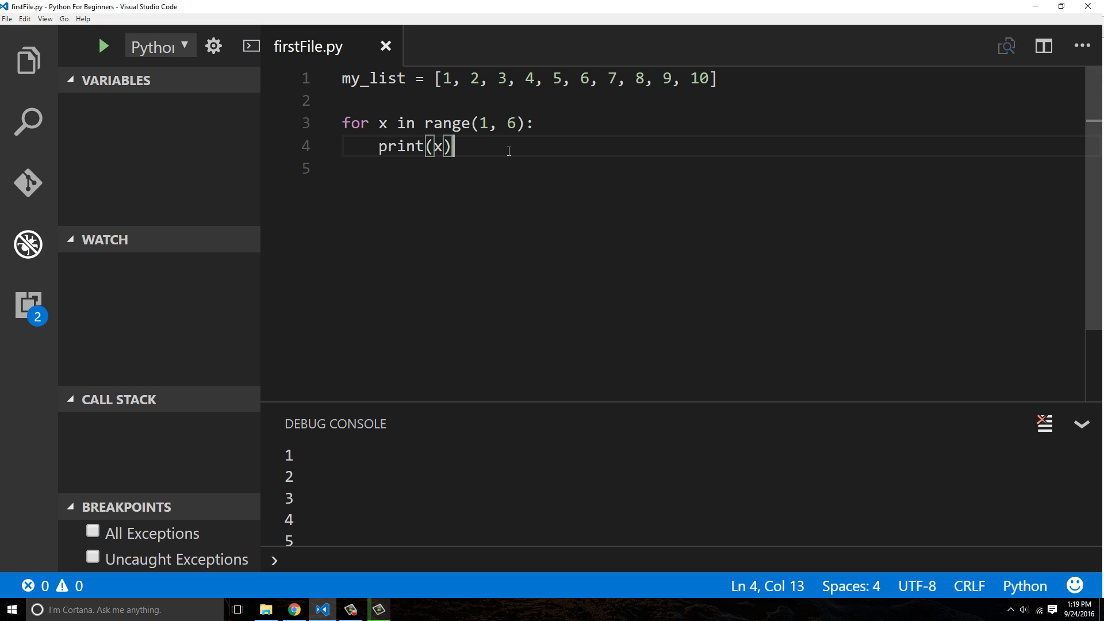
{"action": "mouse_move", "coordinate": [433, 122]}
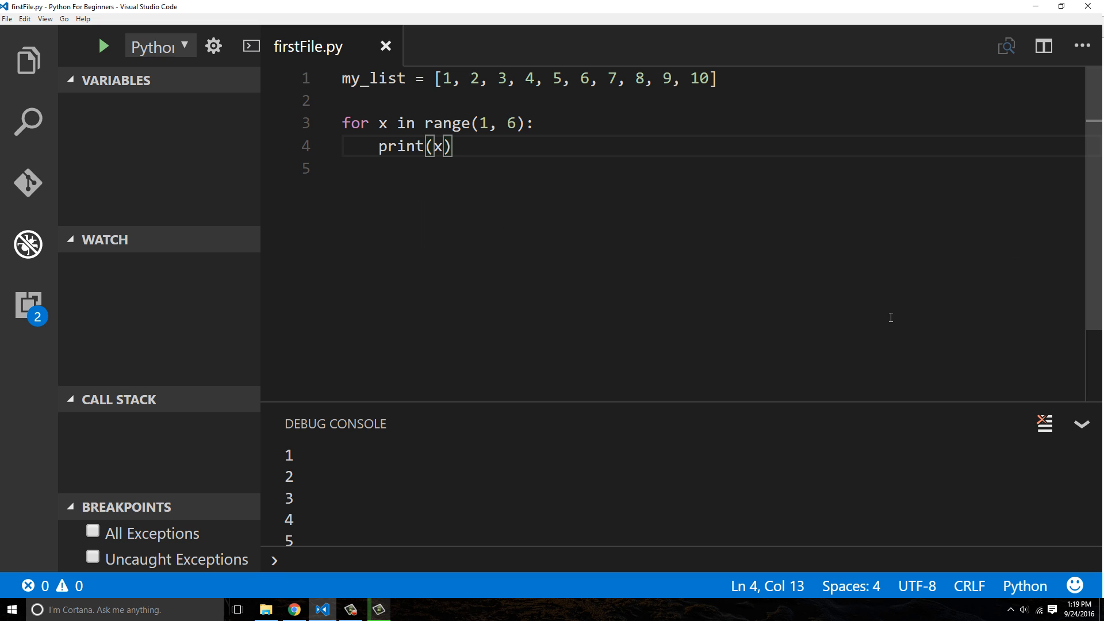
{"action": "mouse_move", "coordinate": [789, 370]}
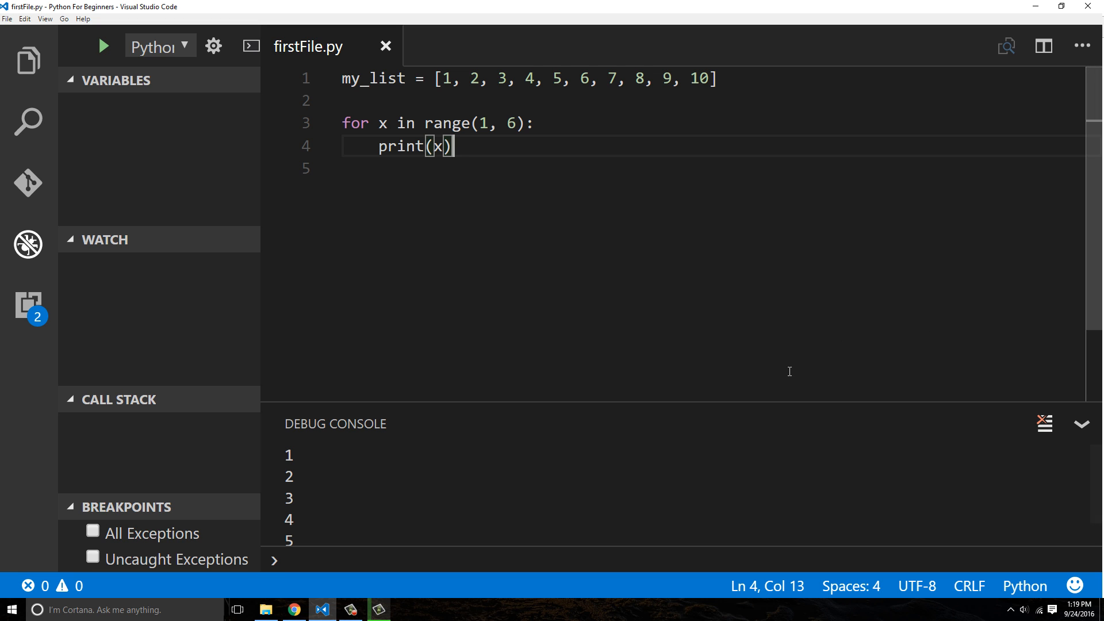